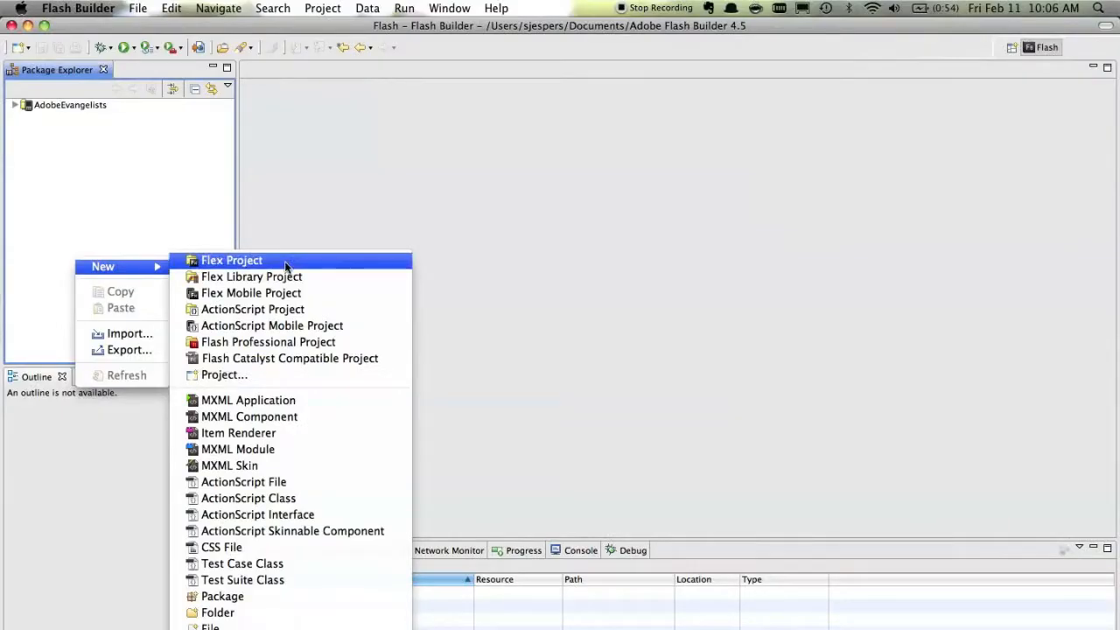
Create a new Flex web project named AdobeEvangelistsWeb from the Package Explorer.
left_click(232, 260)
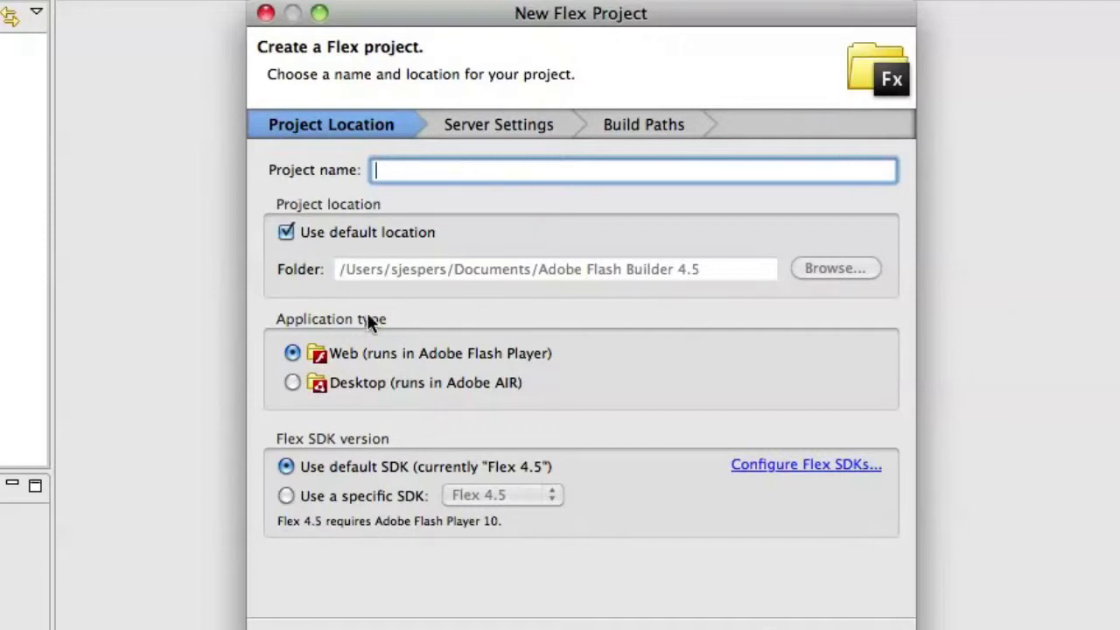
mouse_move(734, 355)
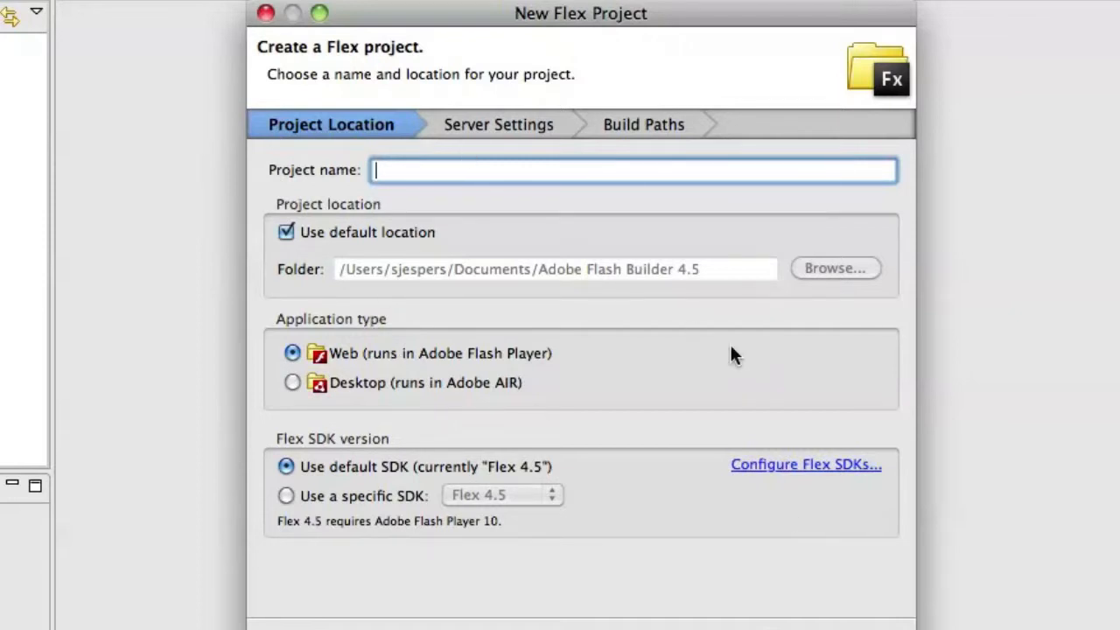
type("AdobeEvangelistsWeb")
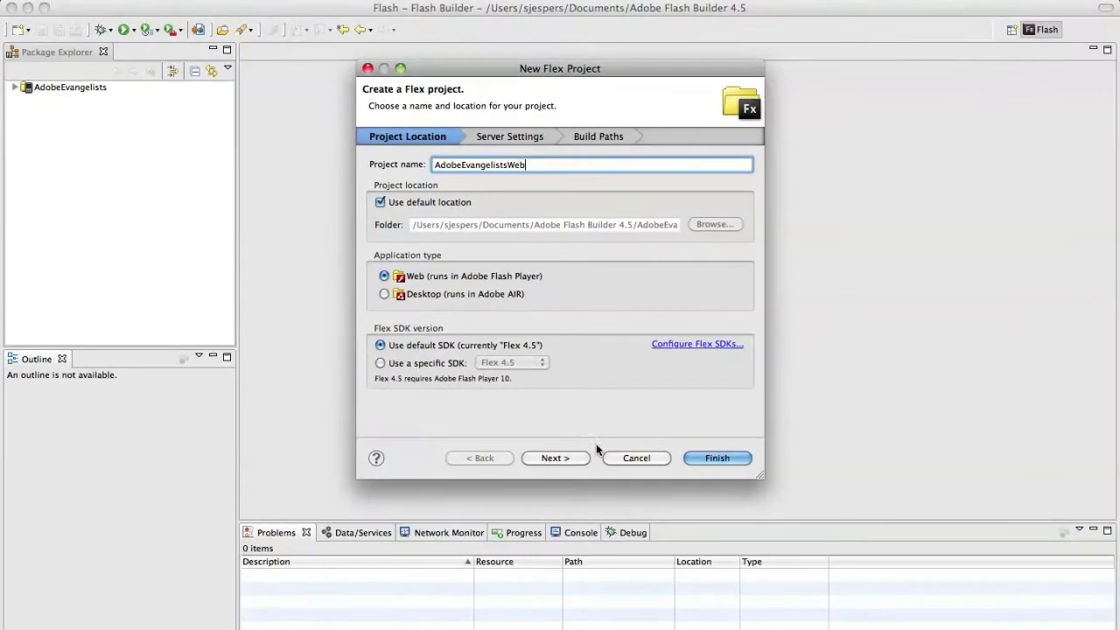
left_click(716, 458)
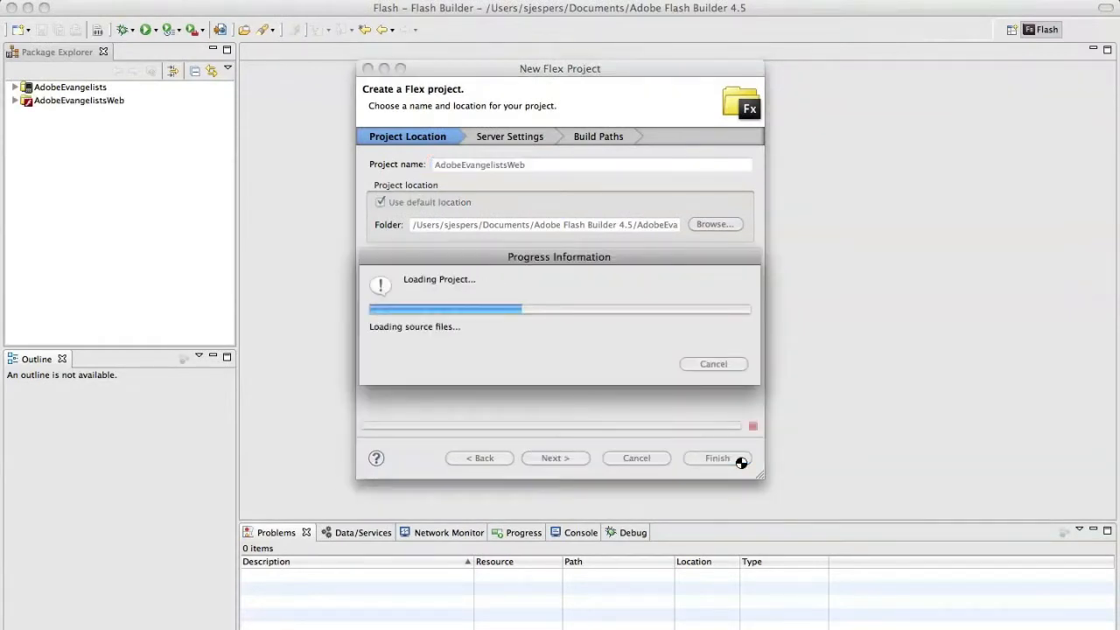
left_click(716, 457)
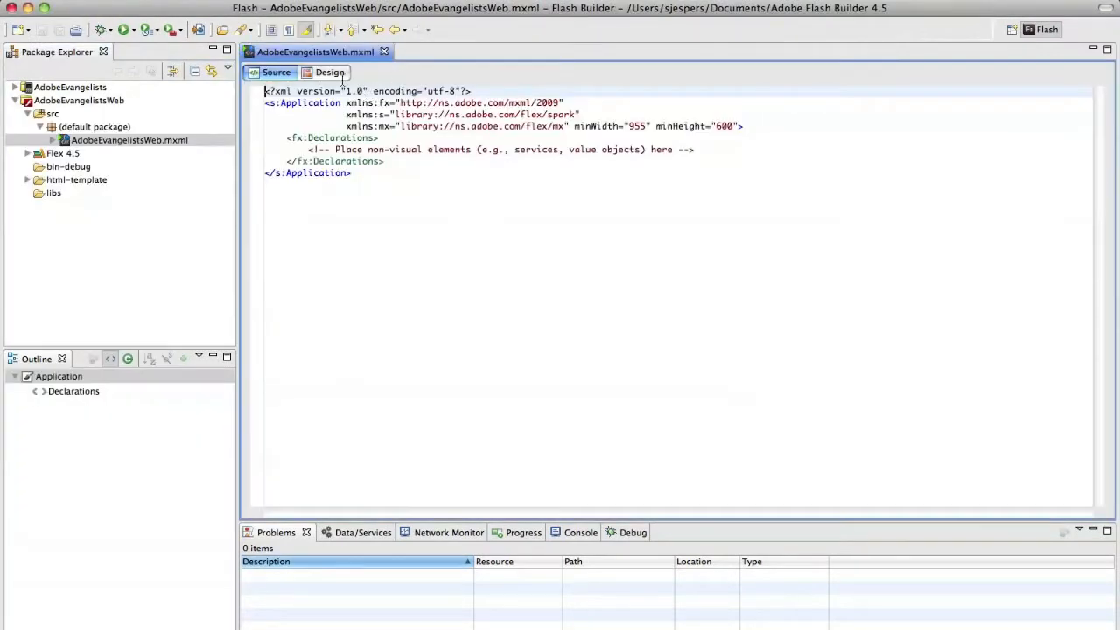
Switch to Design view and browse the Components panel from Controls down to Navigators.
left_click(330, 71)
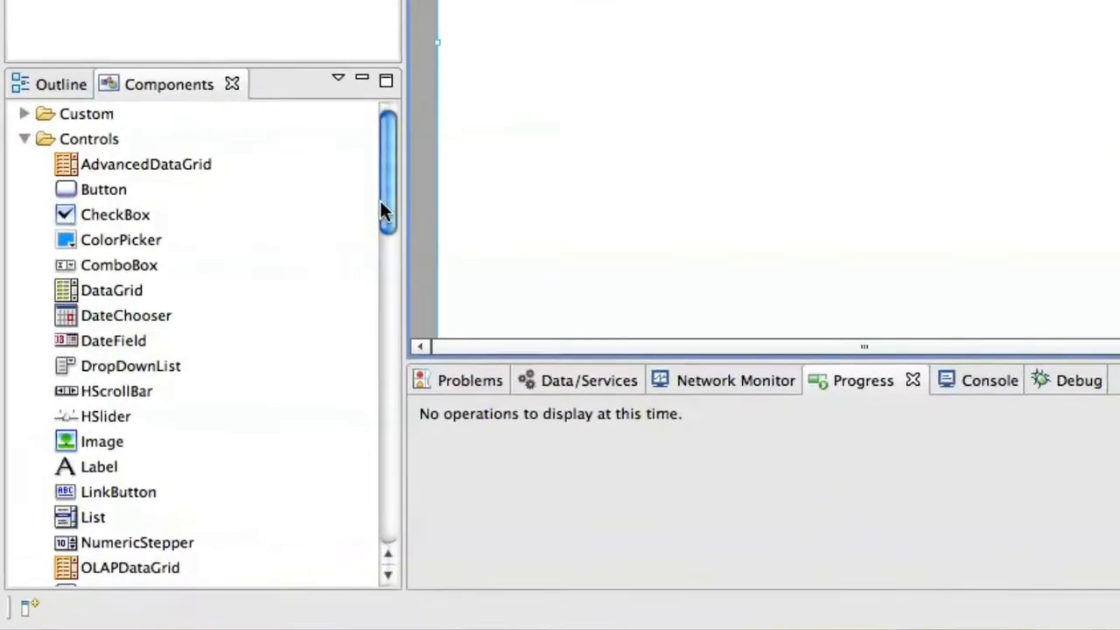
scroll("down", 3)
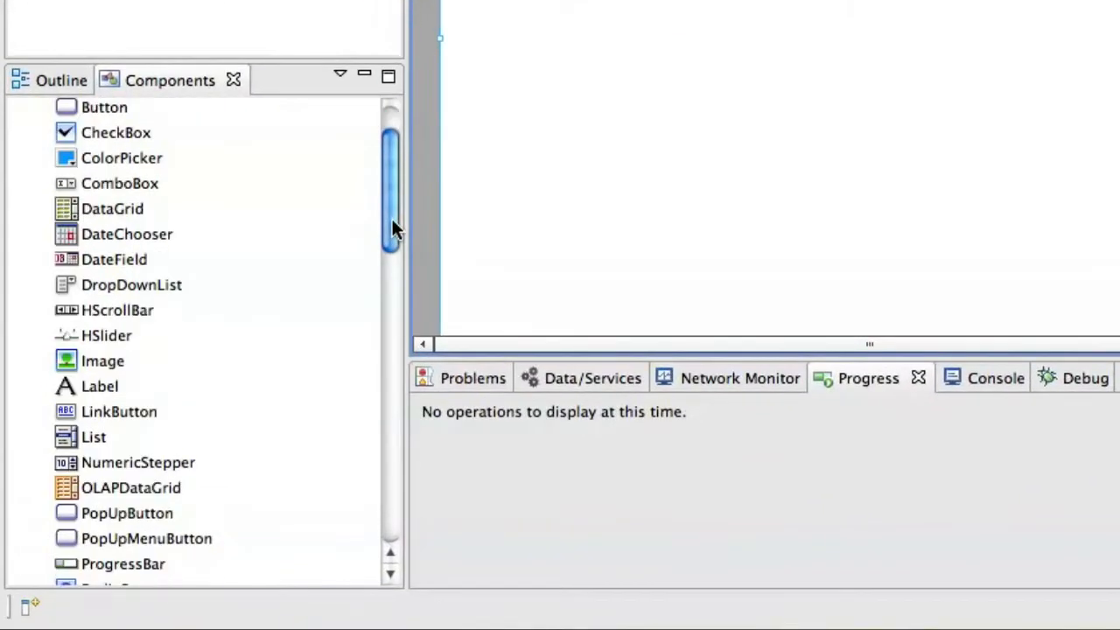
scroll("down", 3)
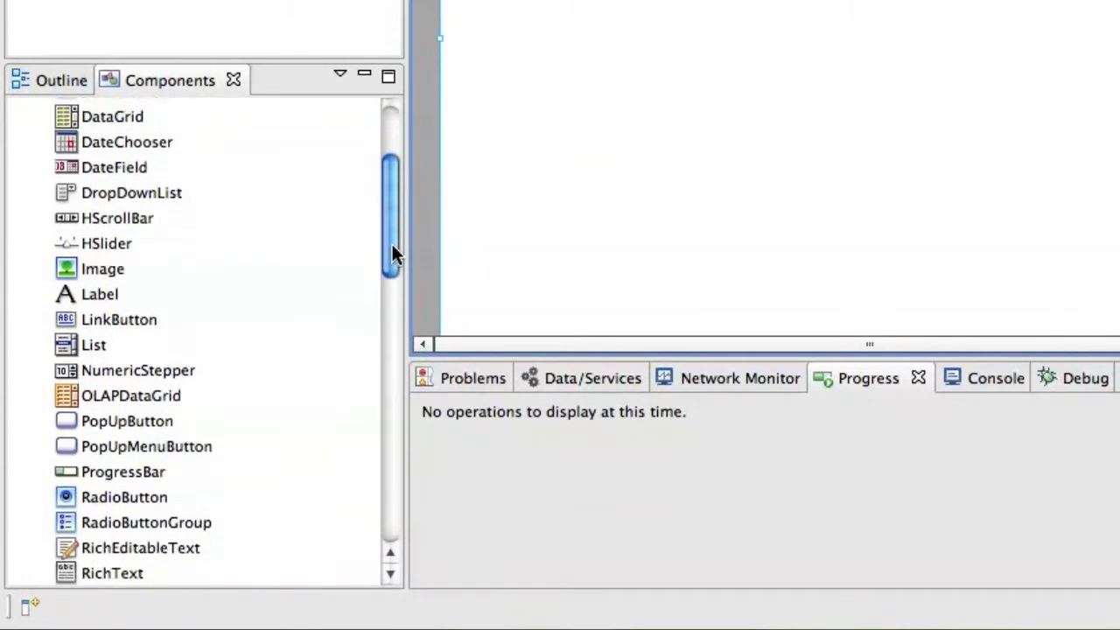
left_click_drag(391, 253, 391, 350)
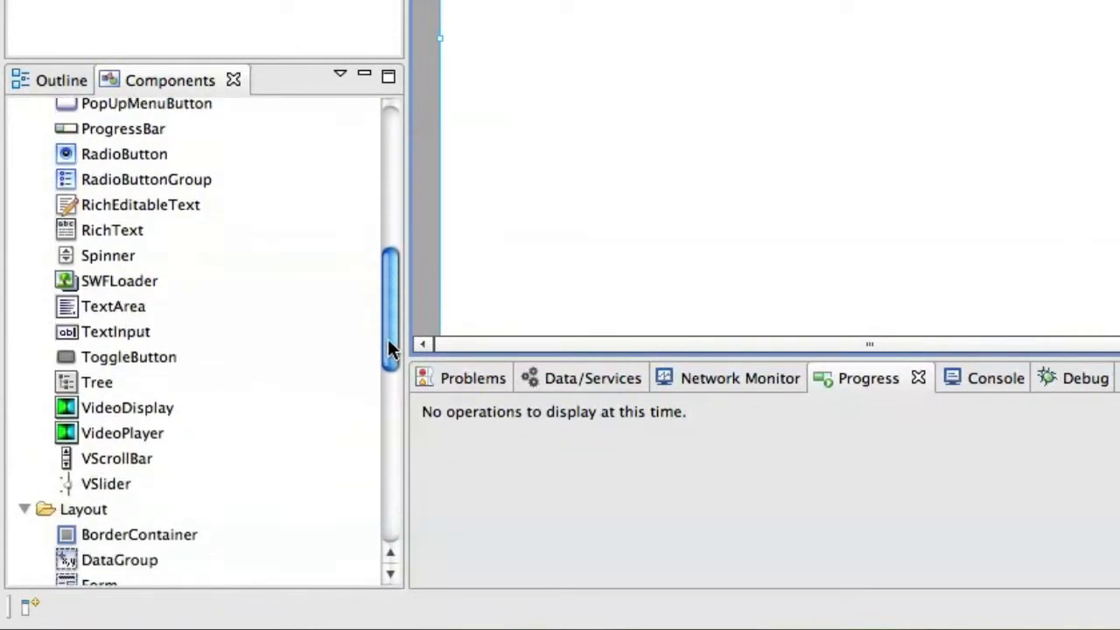
left_click_drag(390, 350, 390, 463)
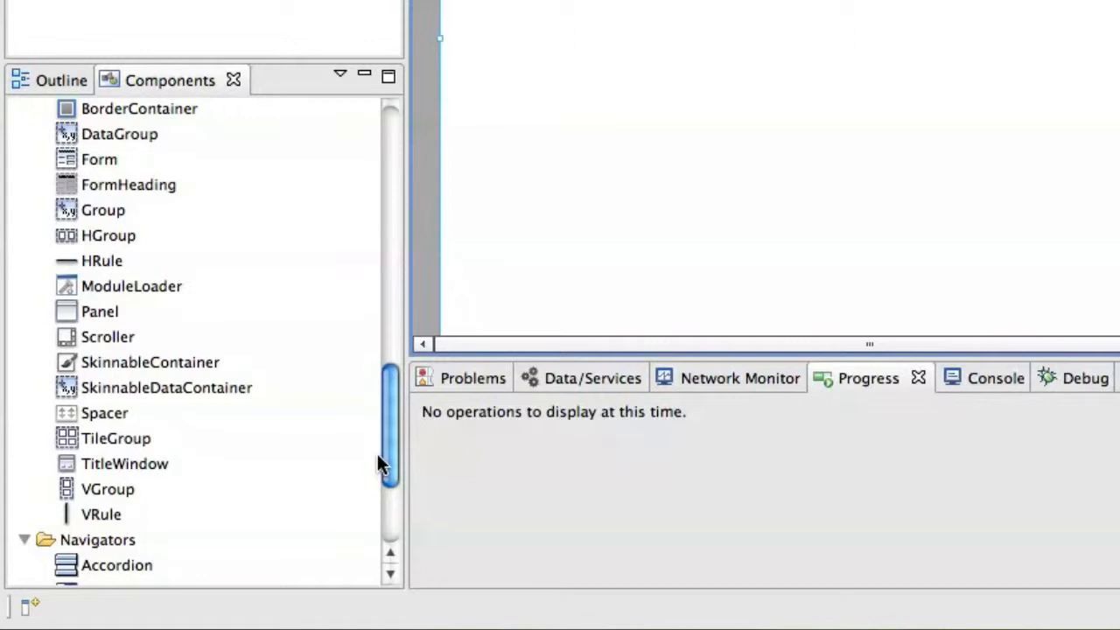
scroll("down", 3)
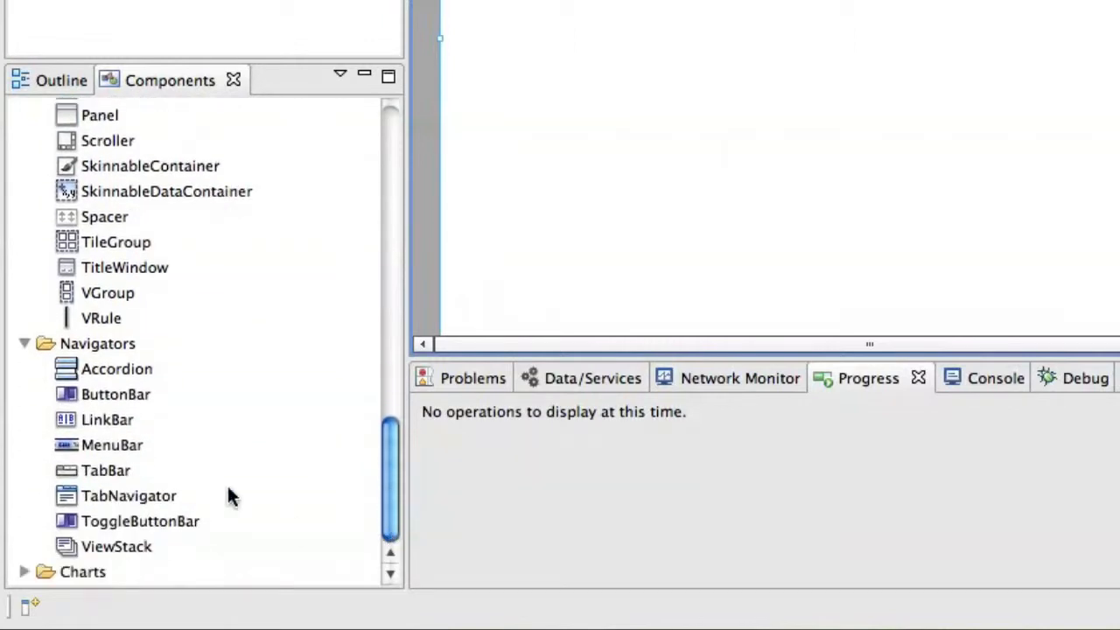
mouse_move(88, 533)
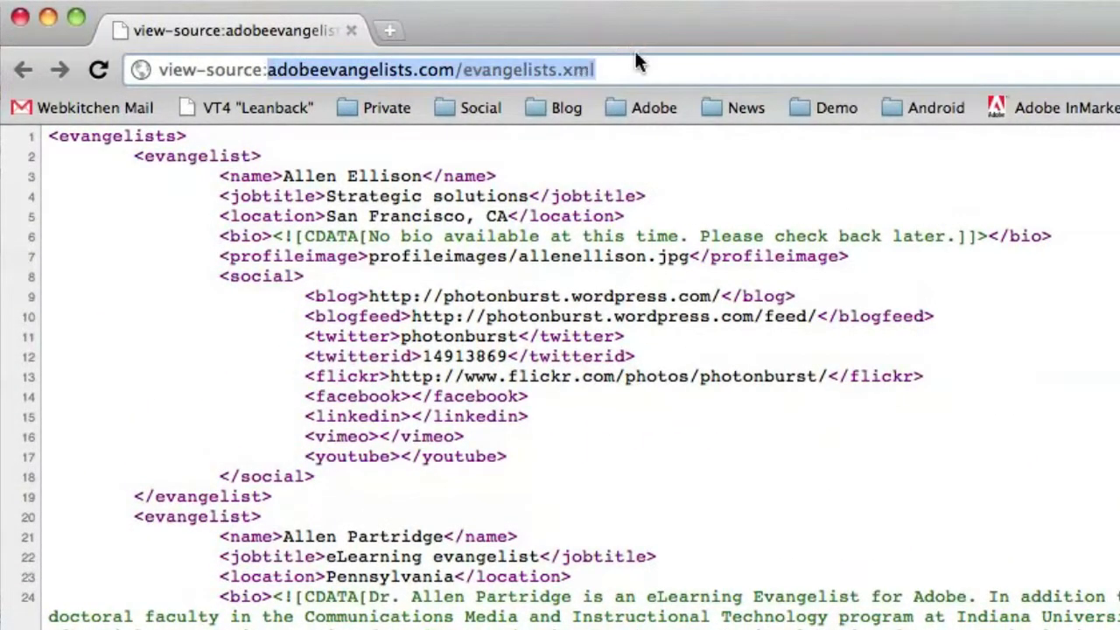
mouse_move(839, 281)
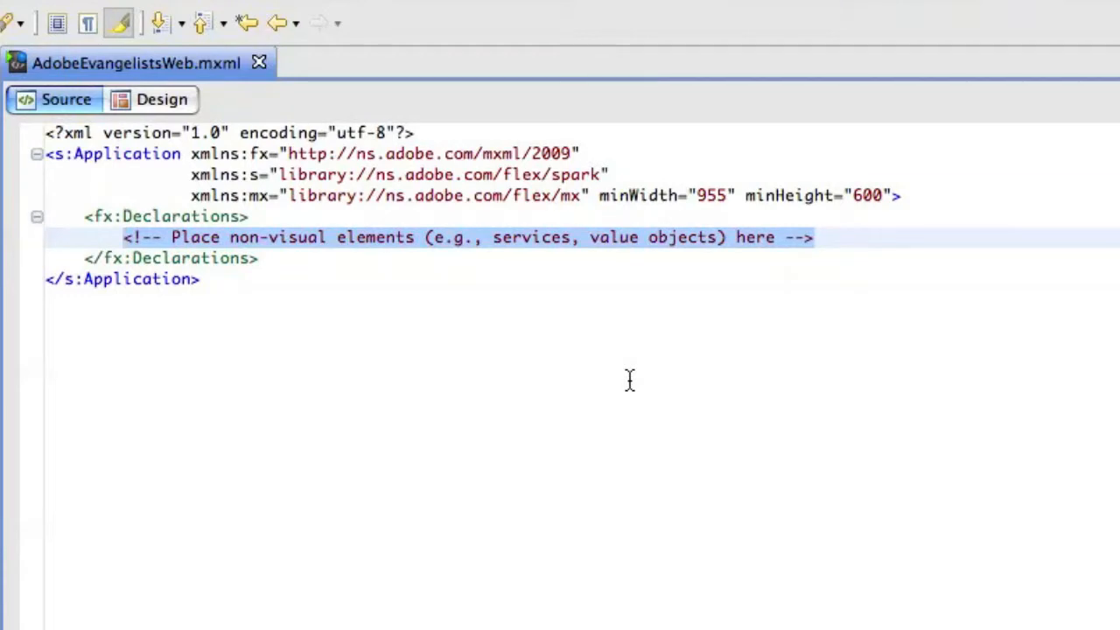
type("<h")
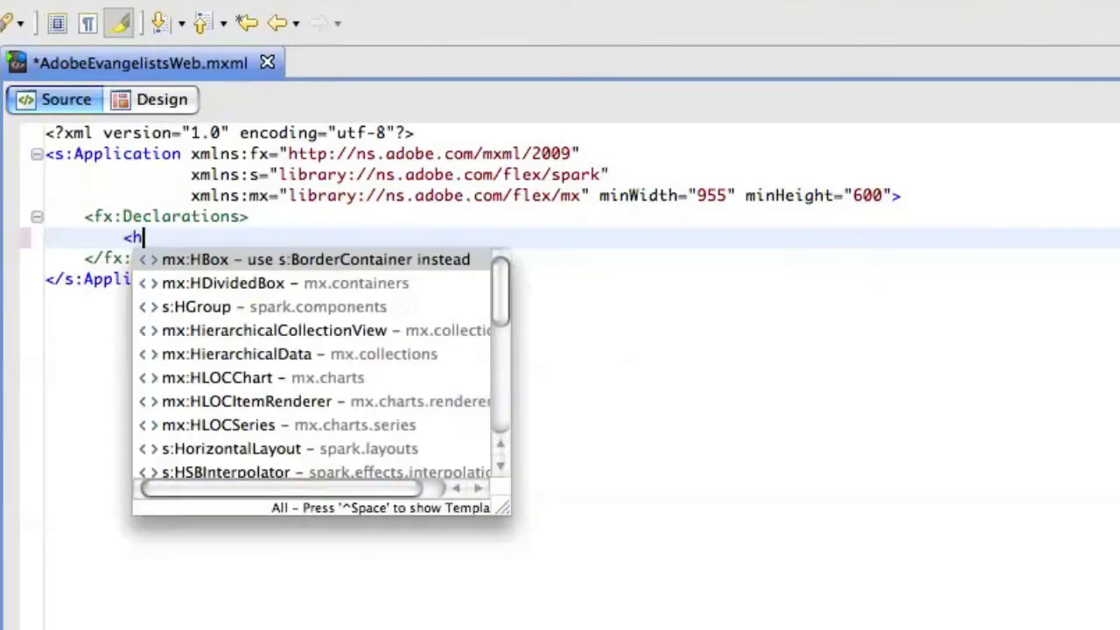
type("tt")
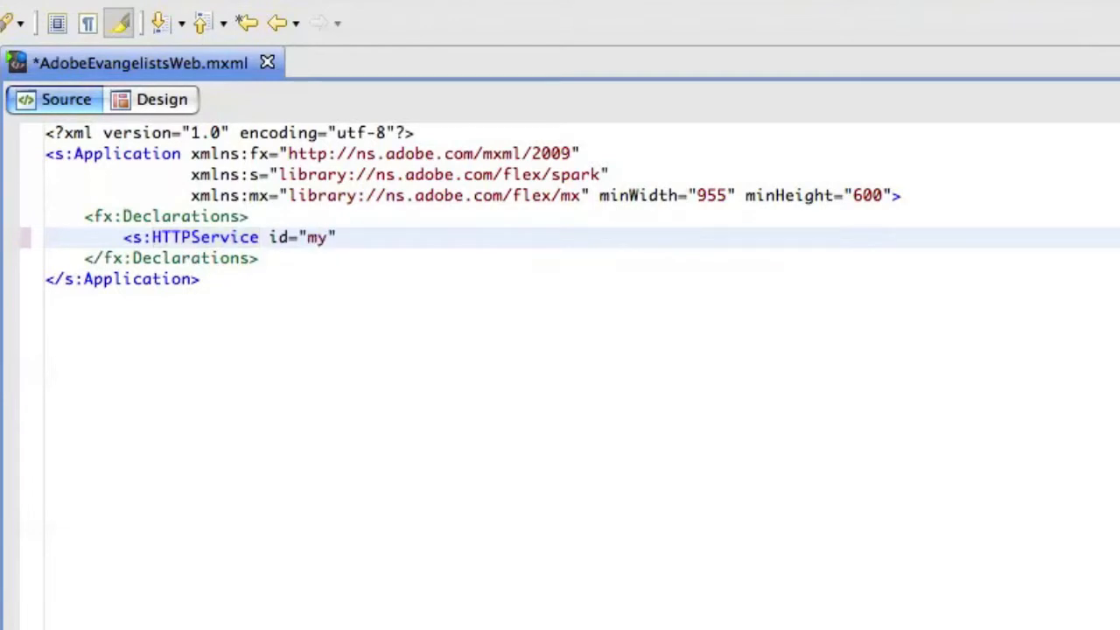
type("XML")
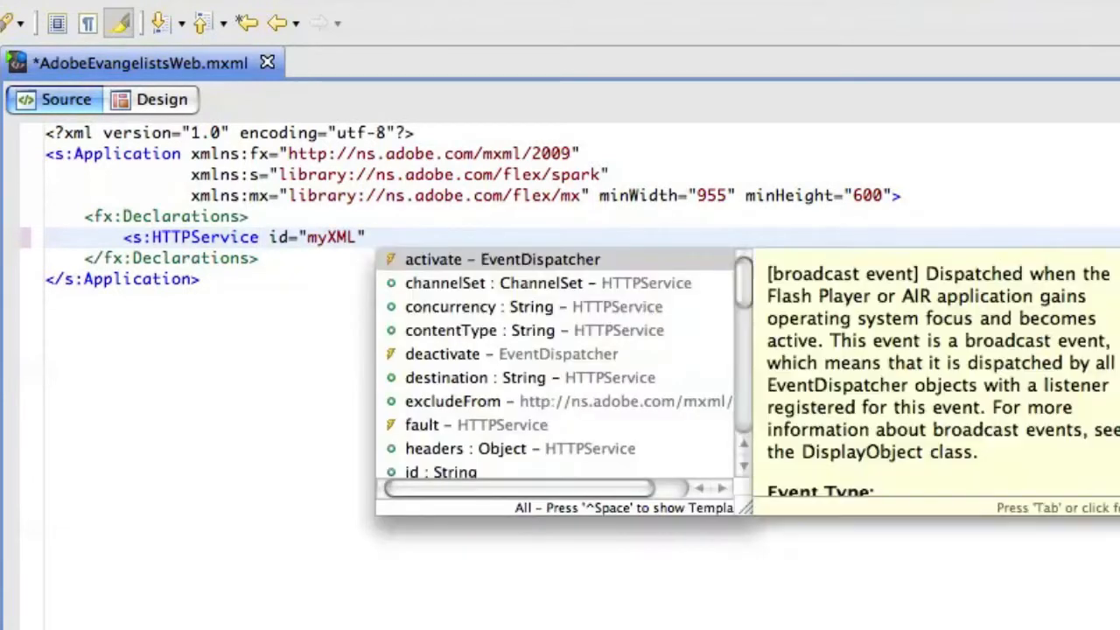
type("url=\"\"")
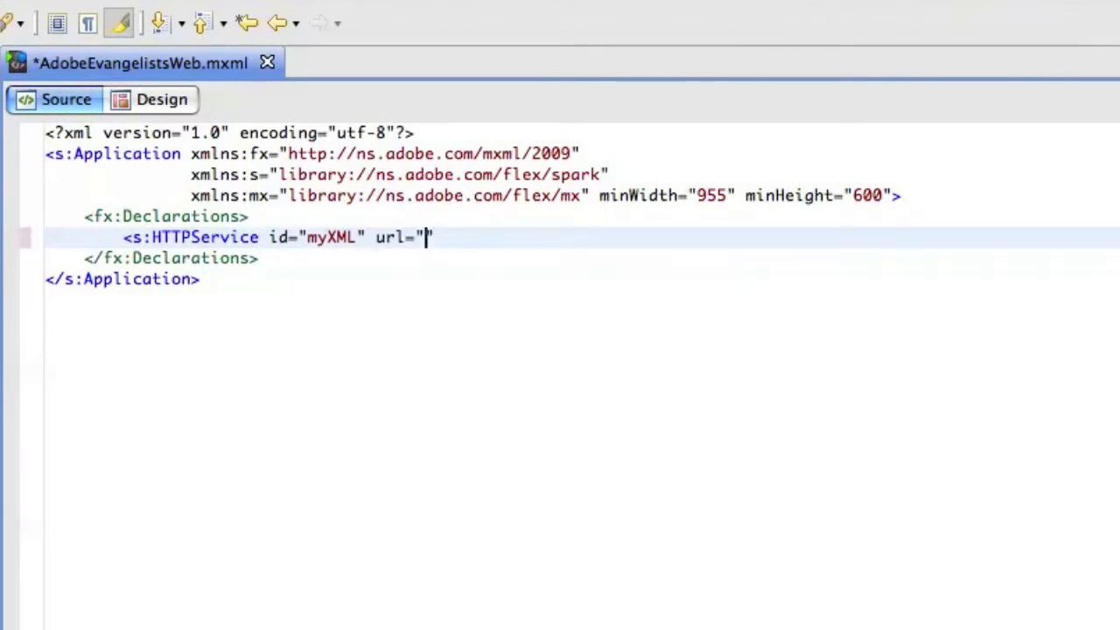
type("adobeevangelists.com/evangelists.xml")
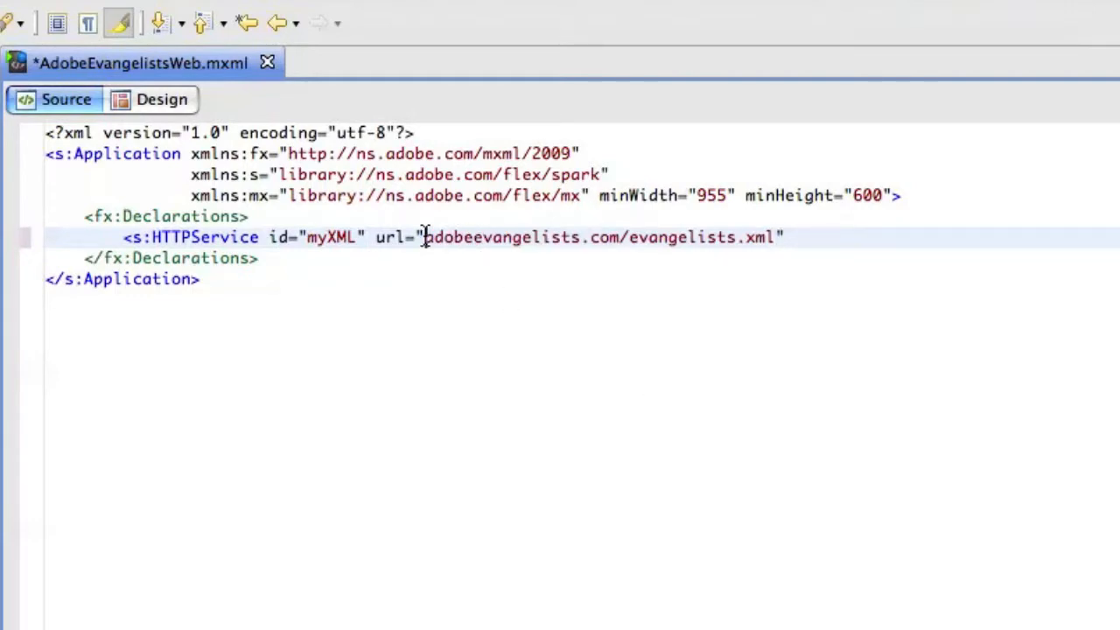
type("http://")
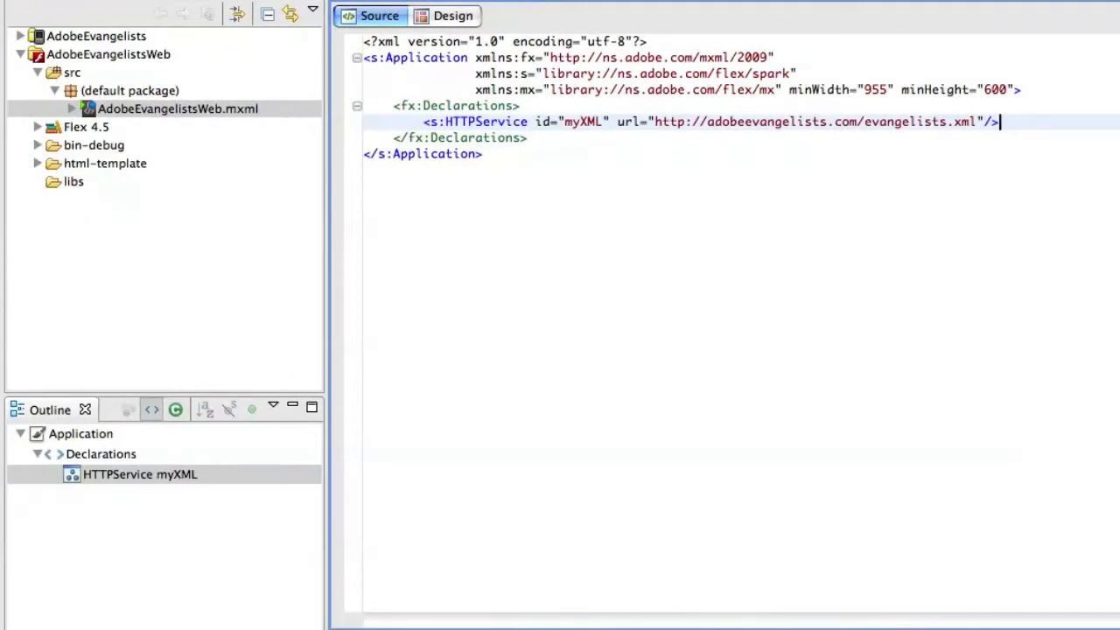
In Design view, place a Button with a DataGrid below it, widening and heightening the grid.
left_click(455, 16)
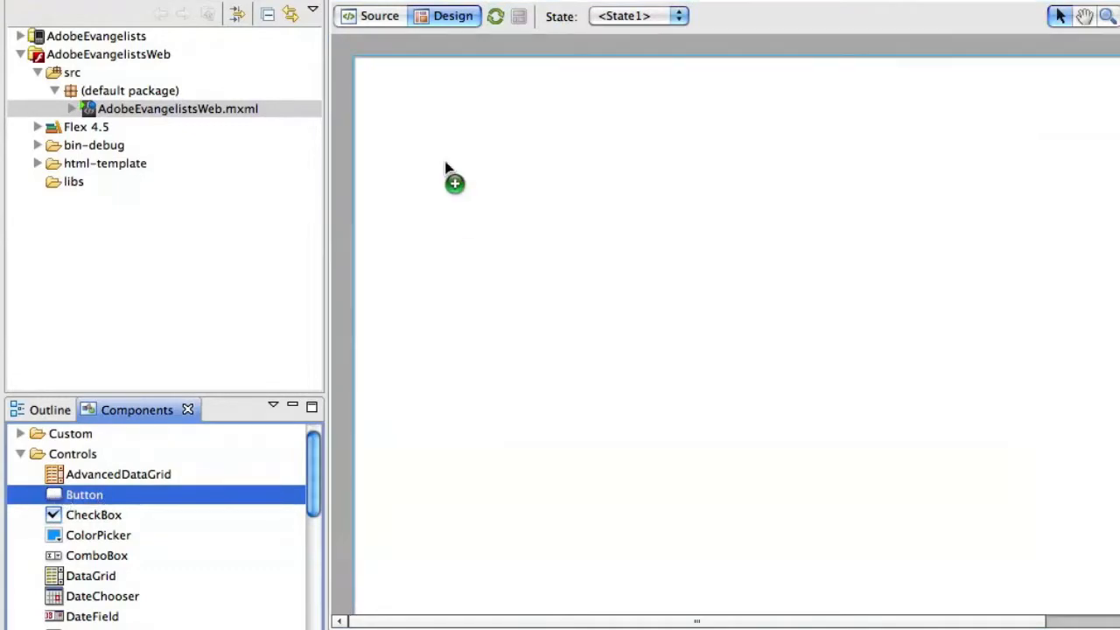
left_click_drag(84, 494, 400, 77)
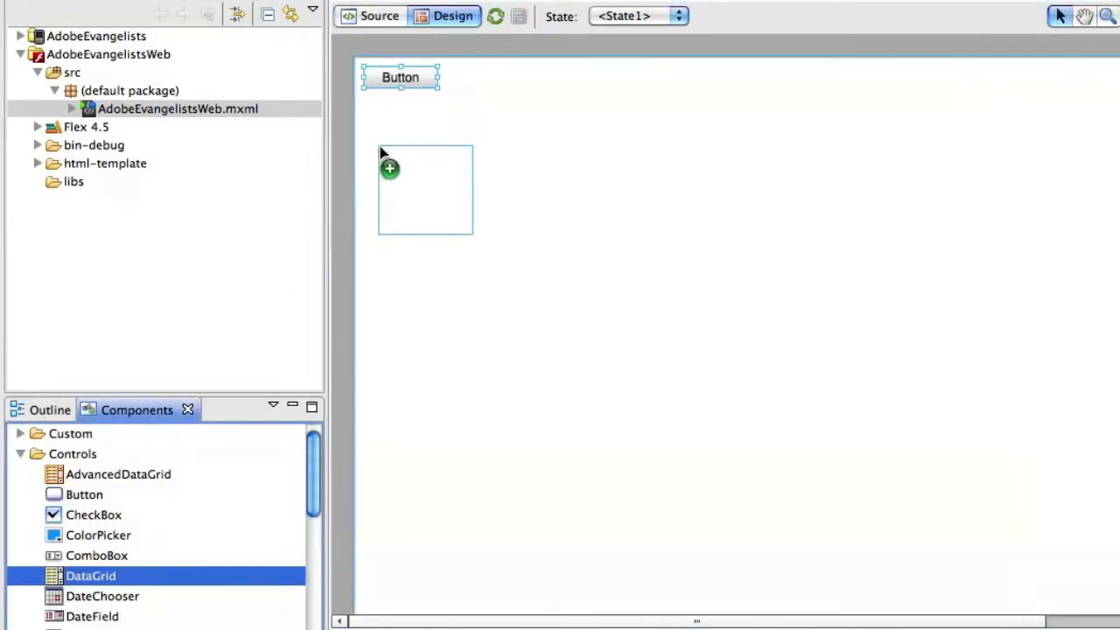
left_click_drag(90, 575, 424, 190)
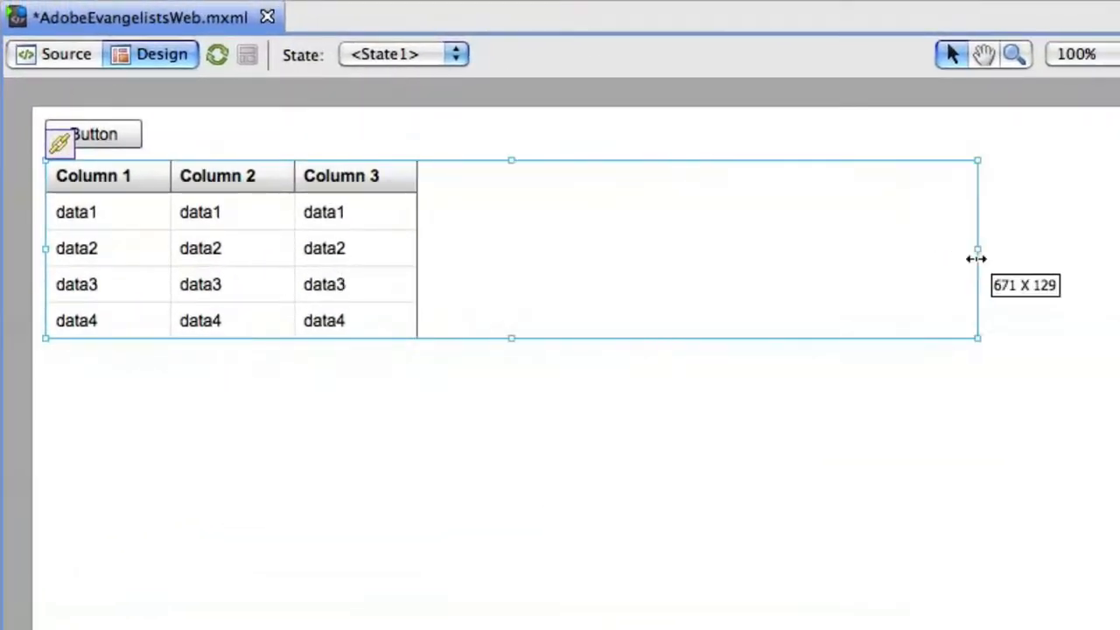
left_click_drag(977, 250, 1071, 249)
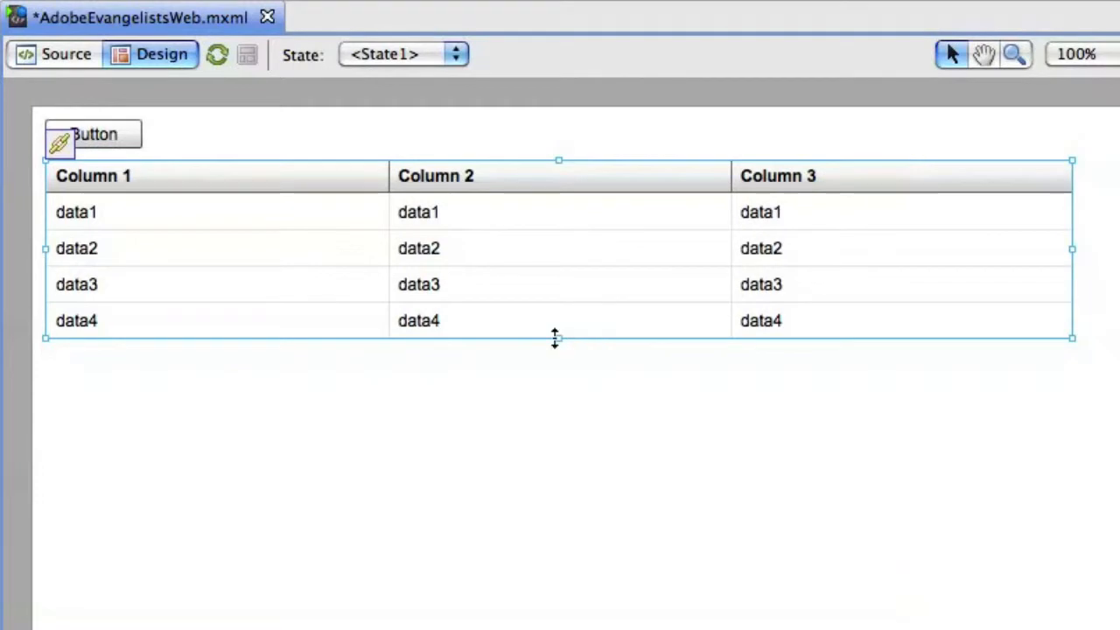
left_click_drag(559, 338, 559, 457)
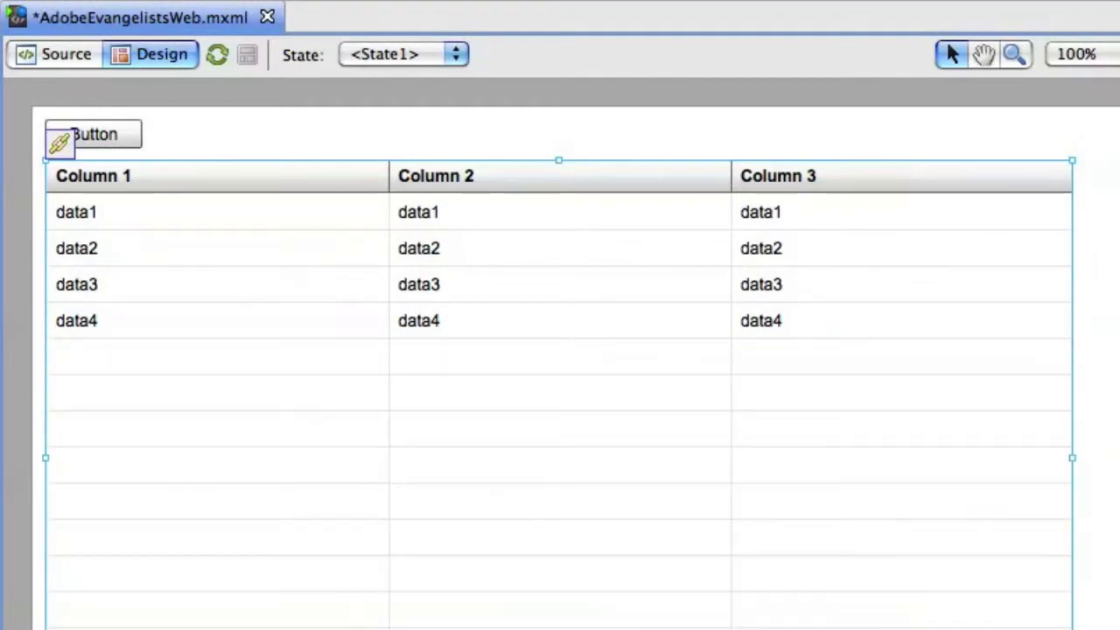
mouse_move(133, 164)
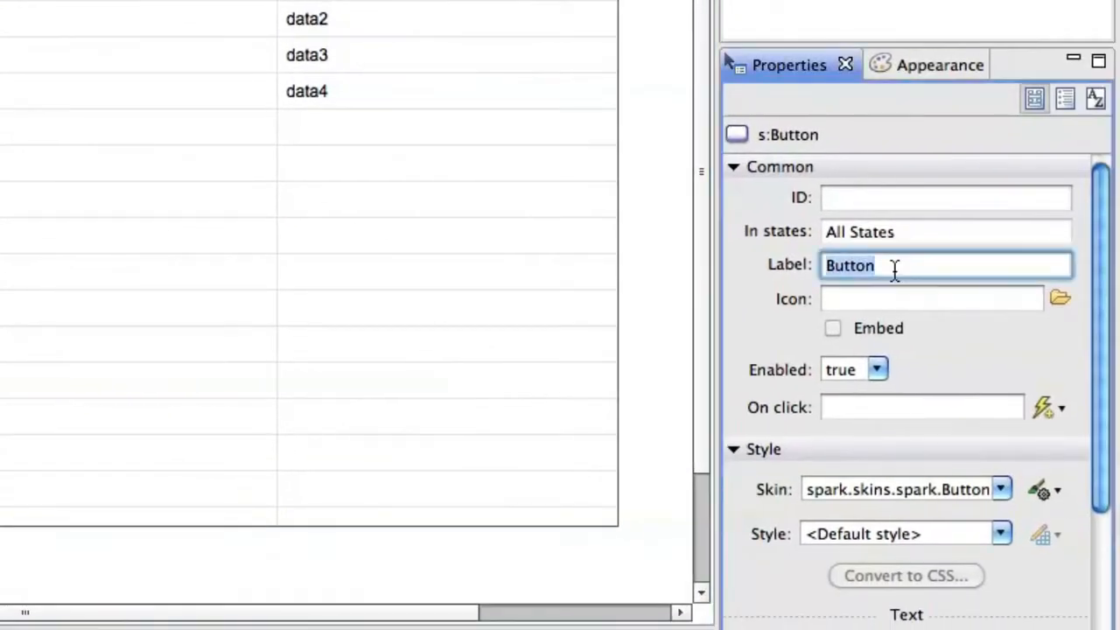
Set the button's label to Get Data, then return to Source view.
type("get")
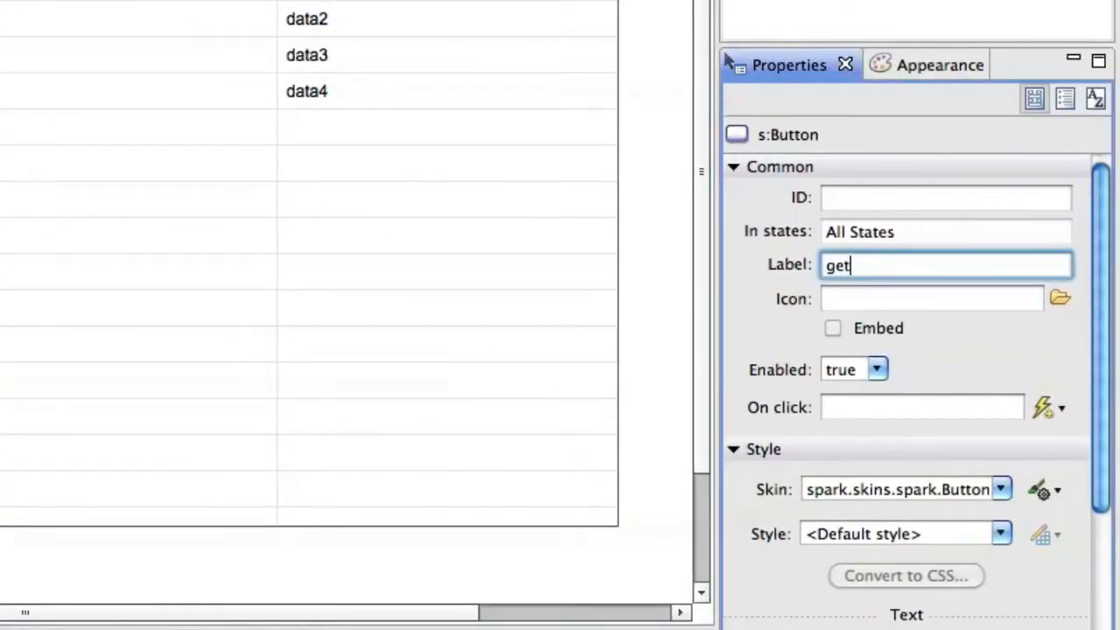
type("Get Data")
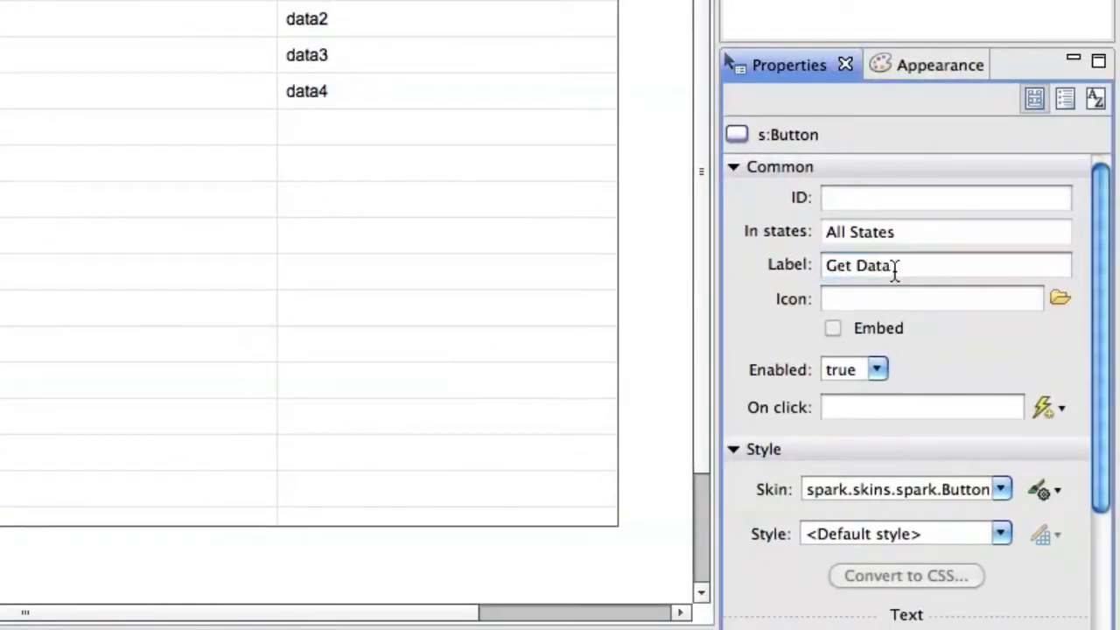
left_click(49, 47)
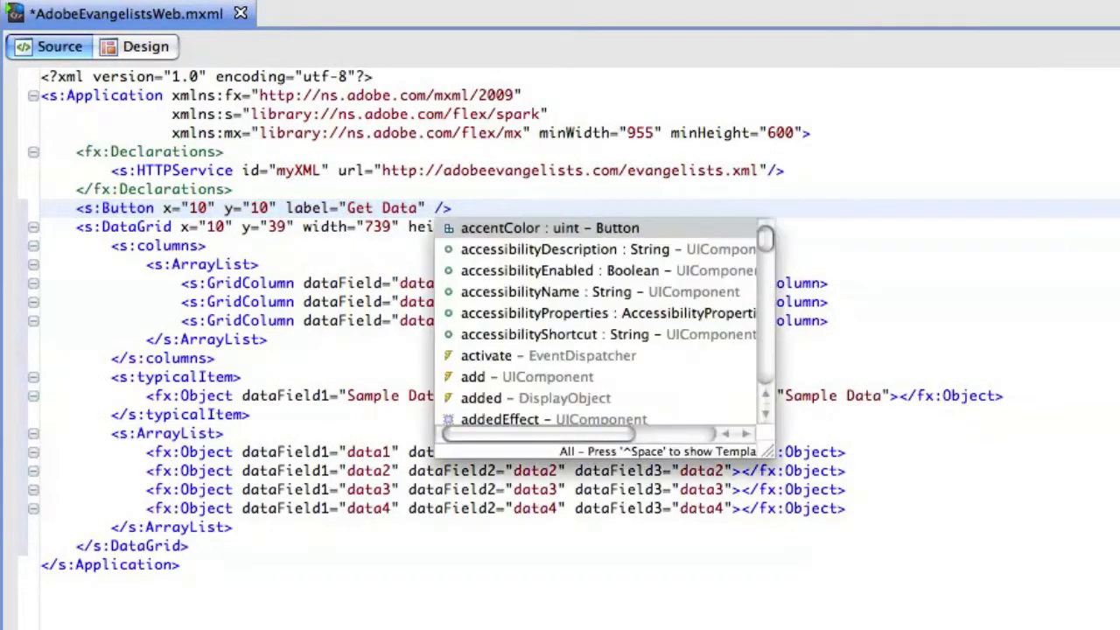
mouse_move(500, 227)
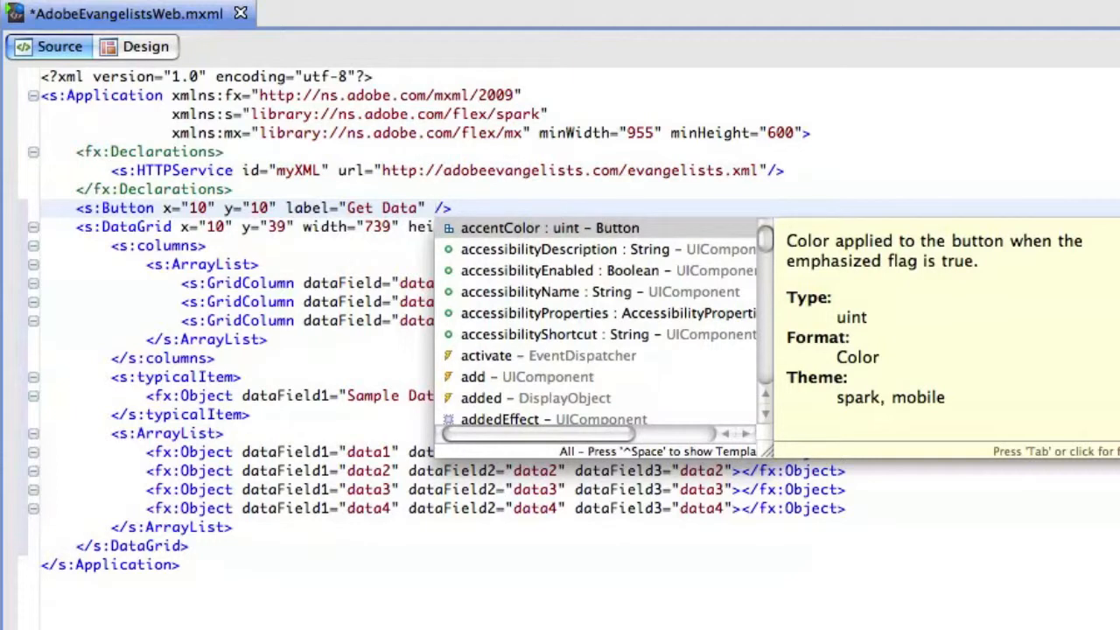
Add a GetData click handler calling myXML.send(); and generate a result handler for myXML.
type("click=\"")
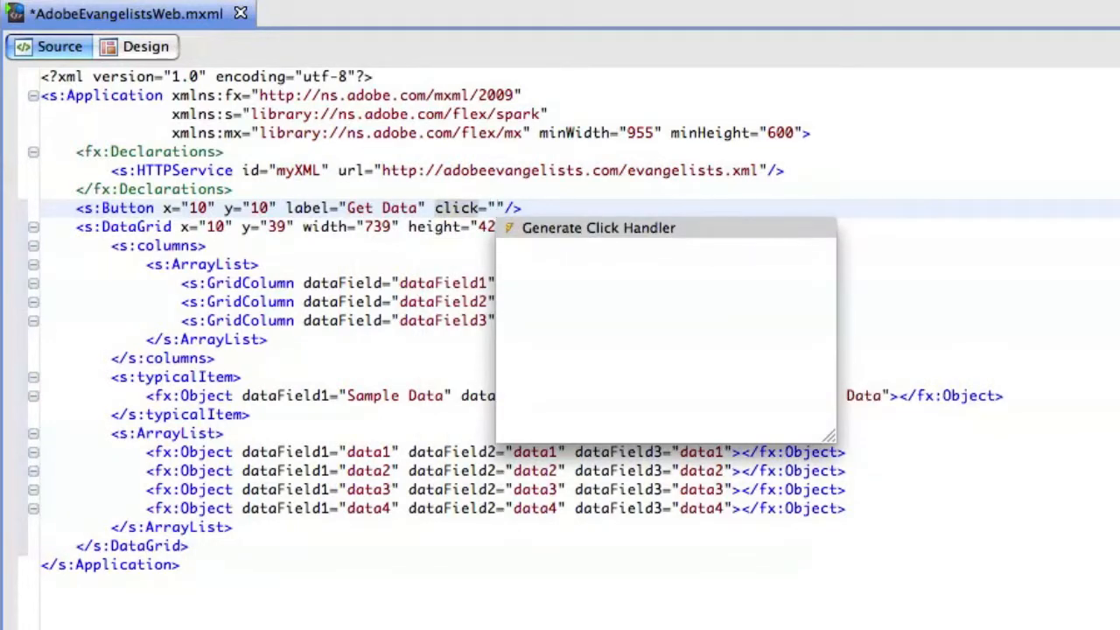
left_click(600, 228)
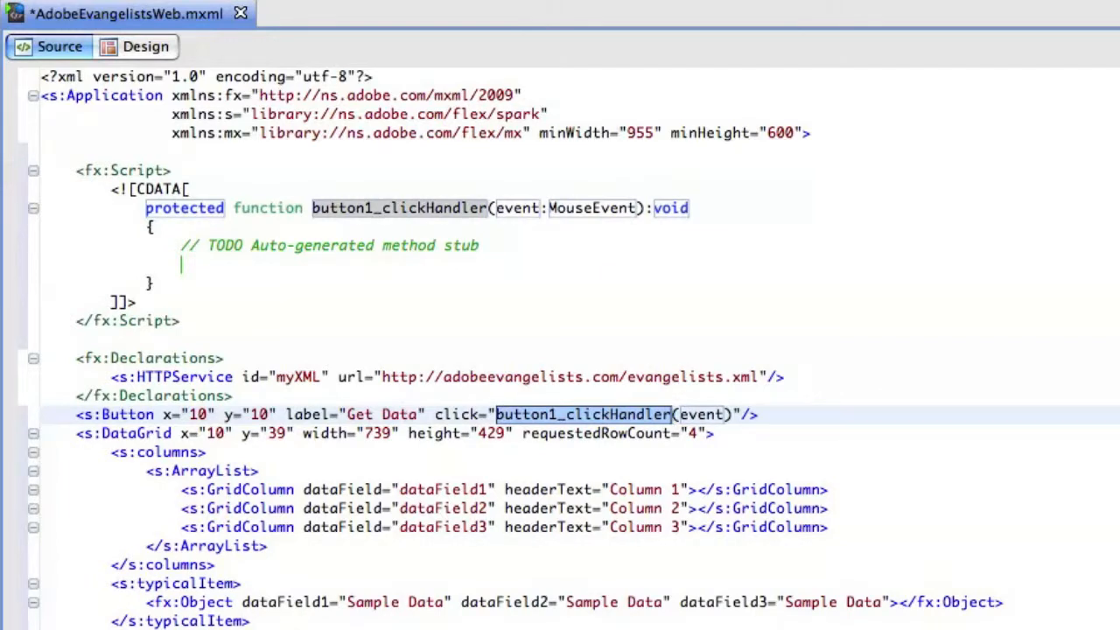
type("GetData")
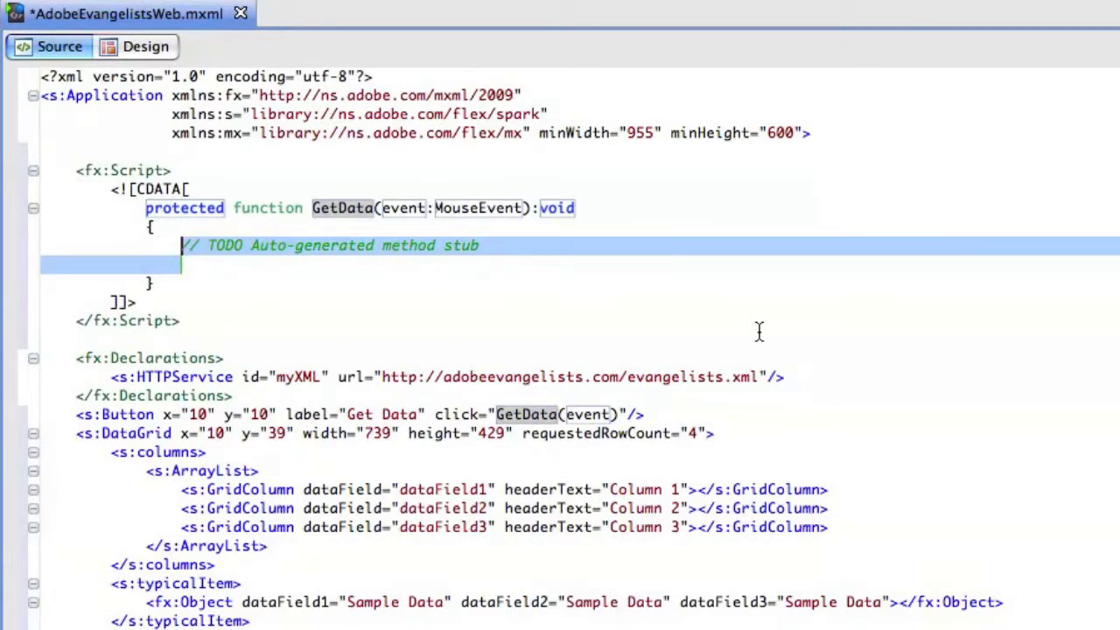
type("myXML.send()")
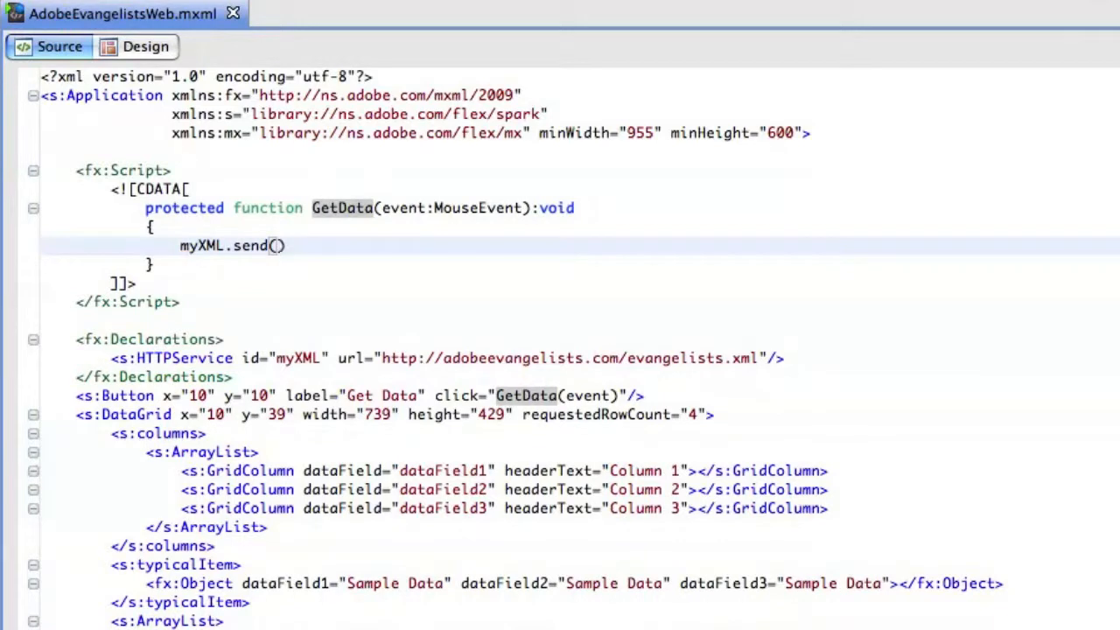
type(";")
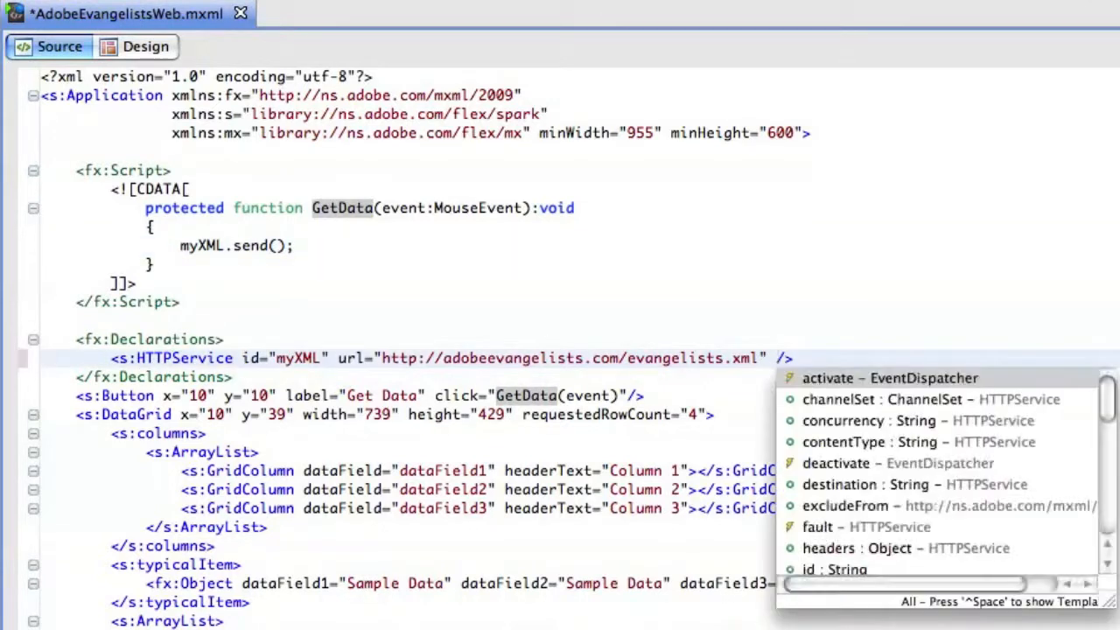
type("result=\"\"")
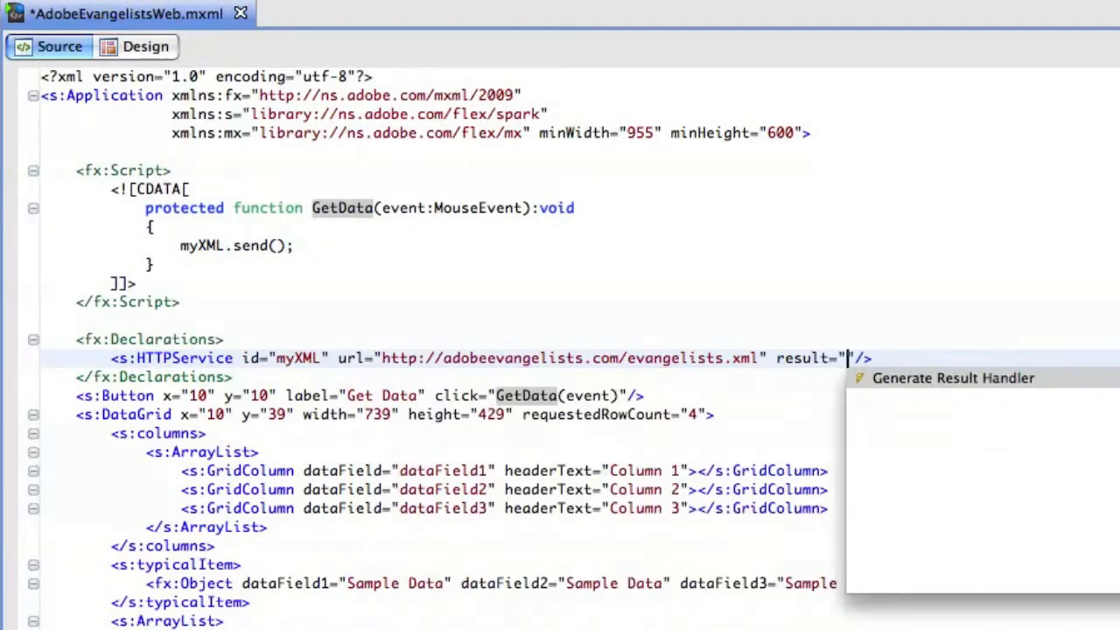
left_click(953, 378)
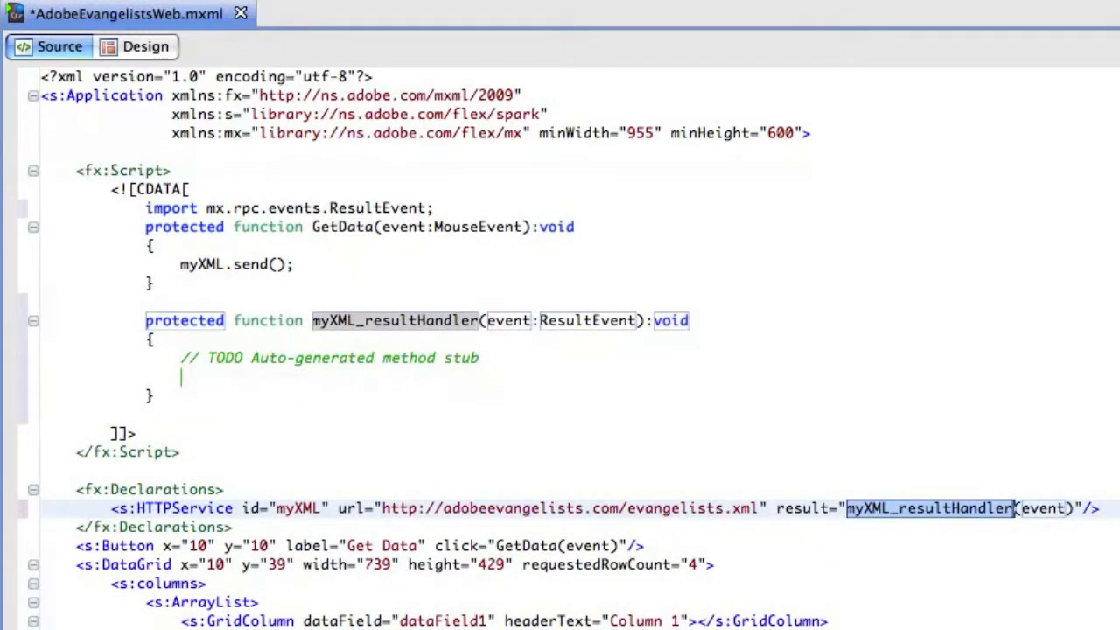